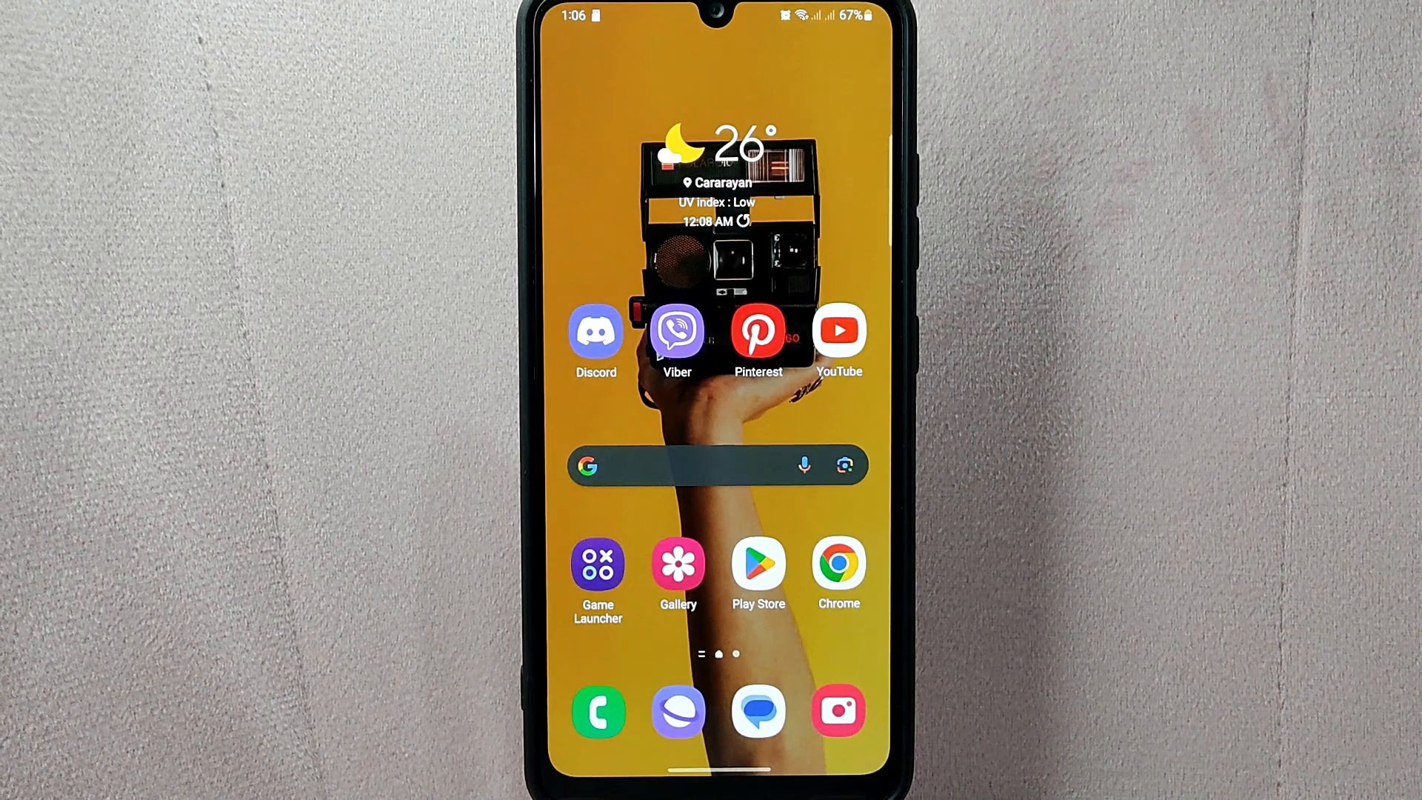
# Step: Launch Discord from its home screen icon, landing on the Friends server
pyautogui.click(596, 329)
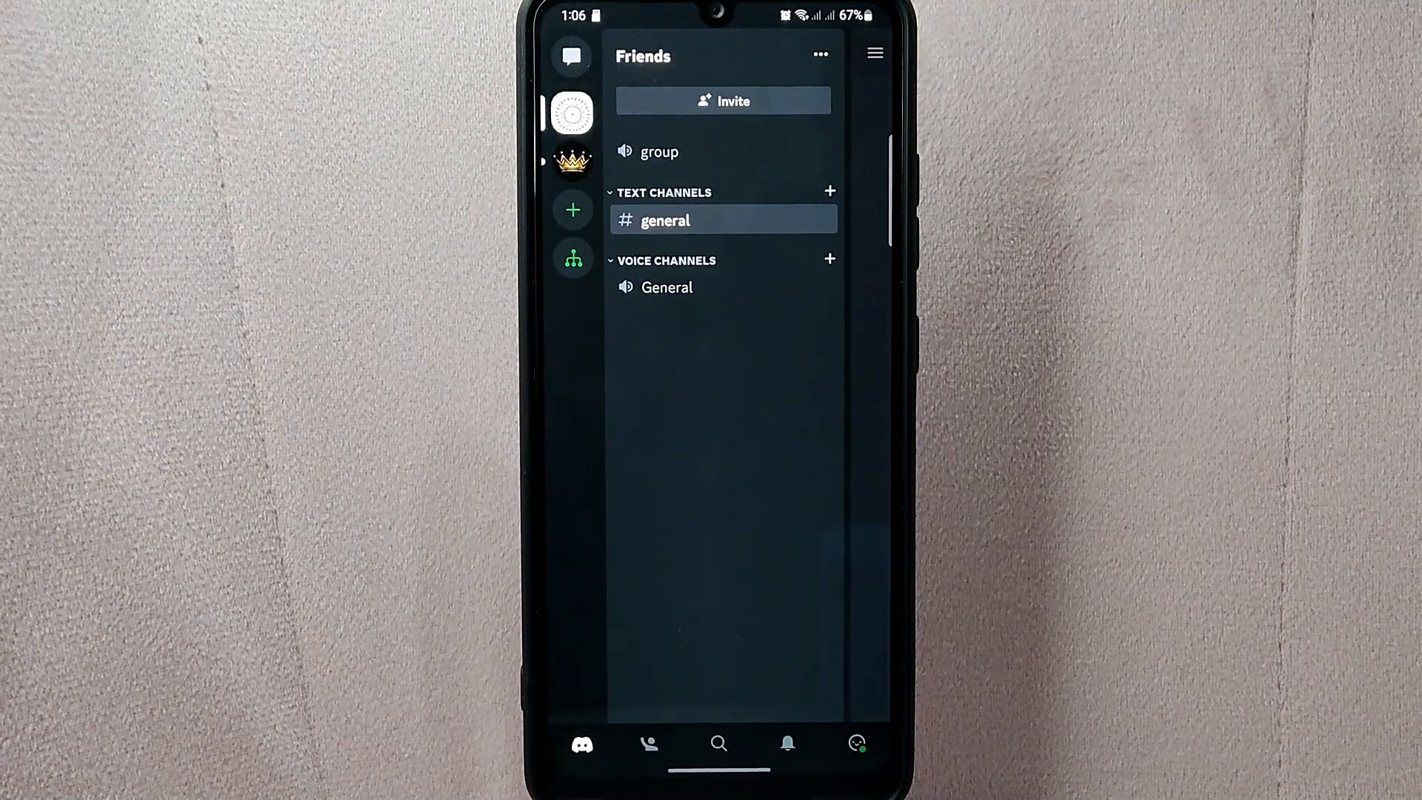
pyautogui.click(649, 744)
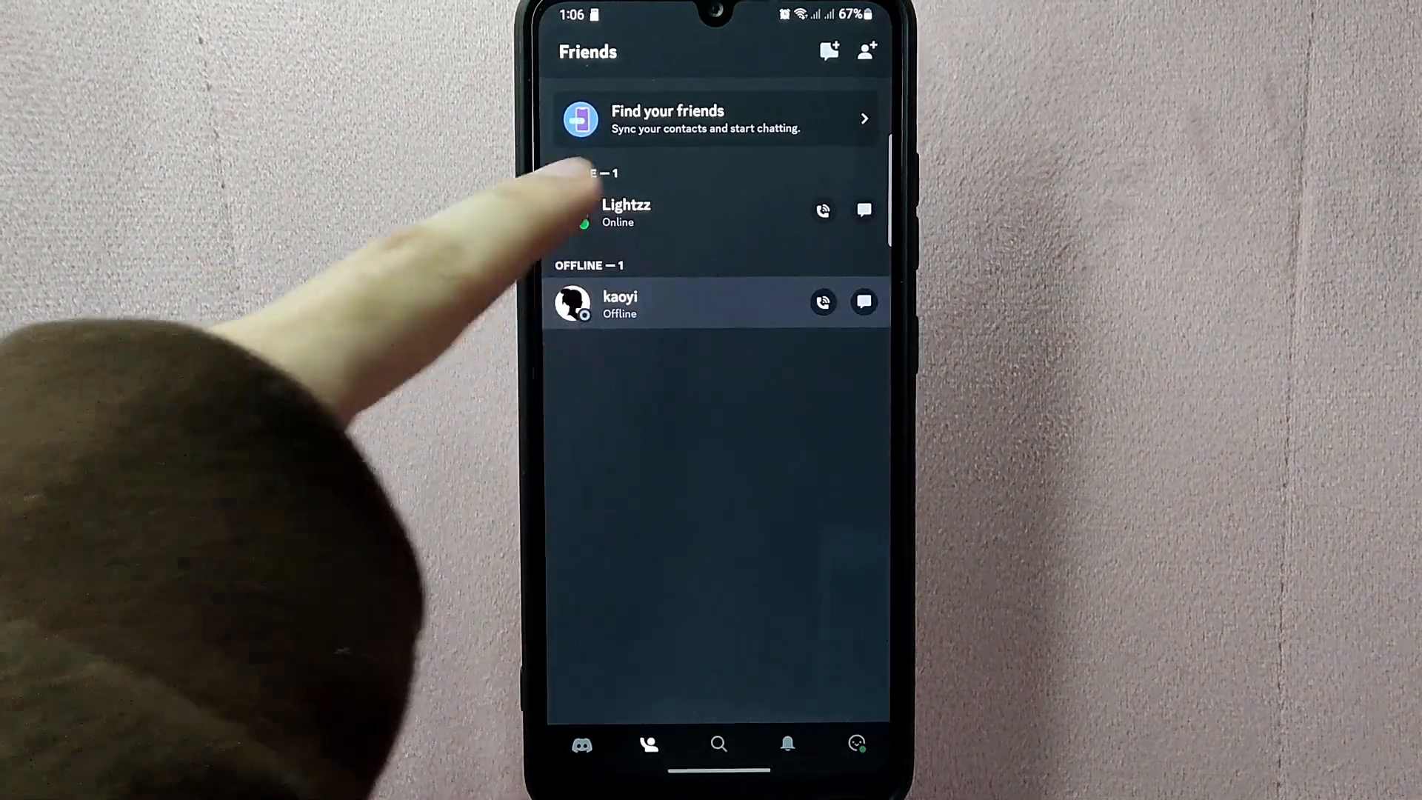
pyautogui.click(620, 304)
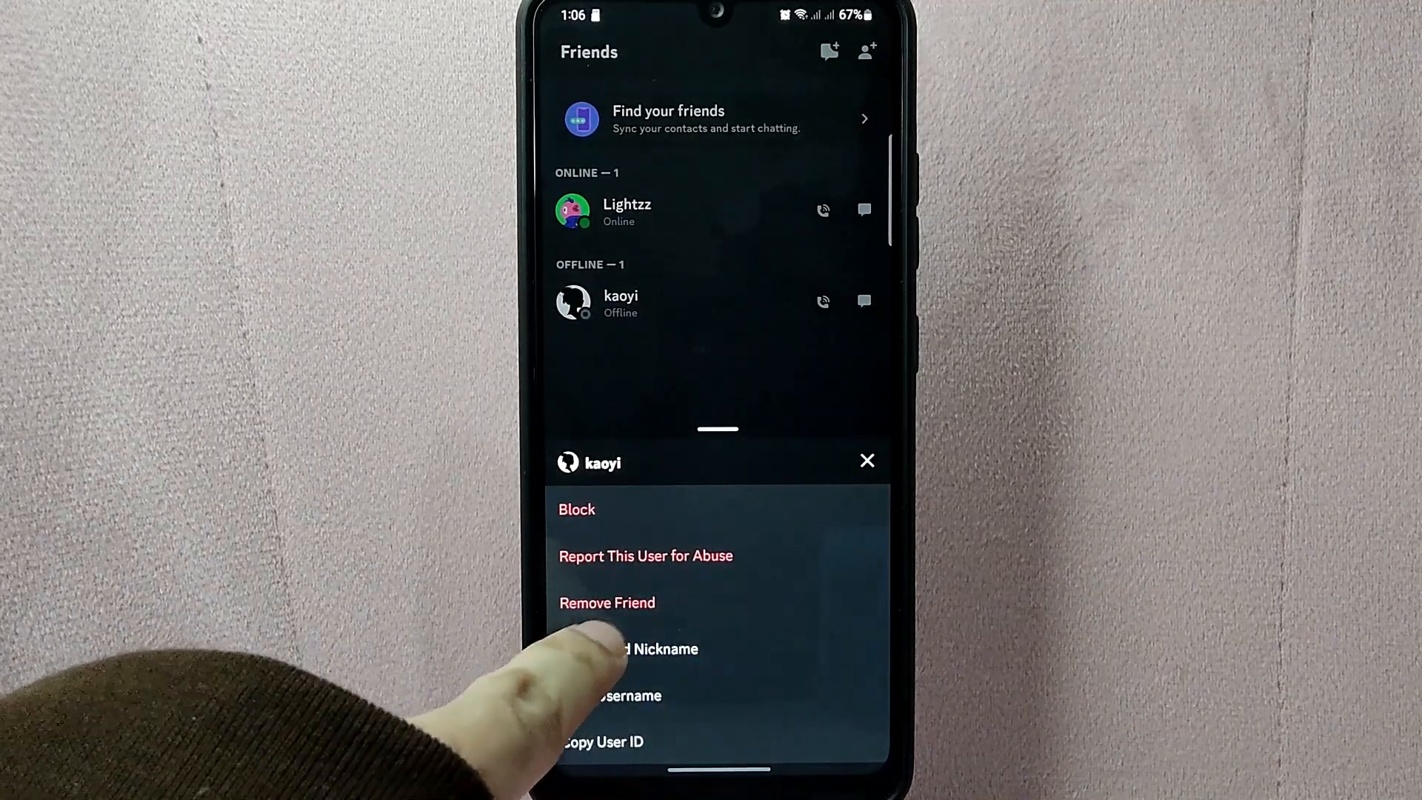
# Step: Enter 'Best friend' as kaoyi's nickname in the Add Friend Nickname dialog and save
pyautogui.click(657, 649)
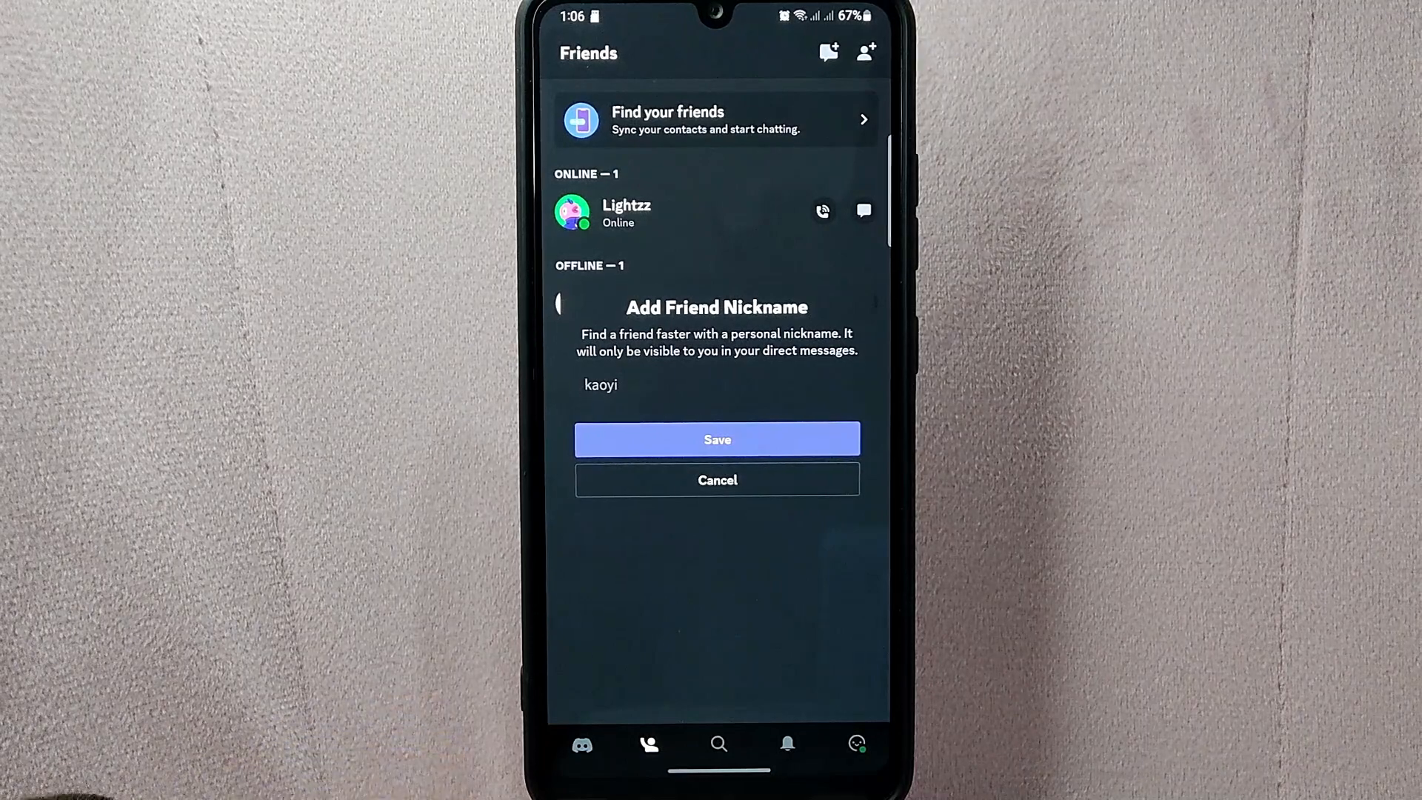
pyautogui.click(716, 439)
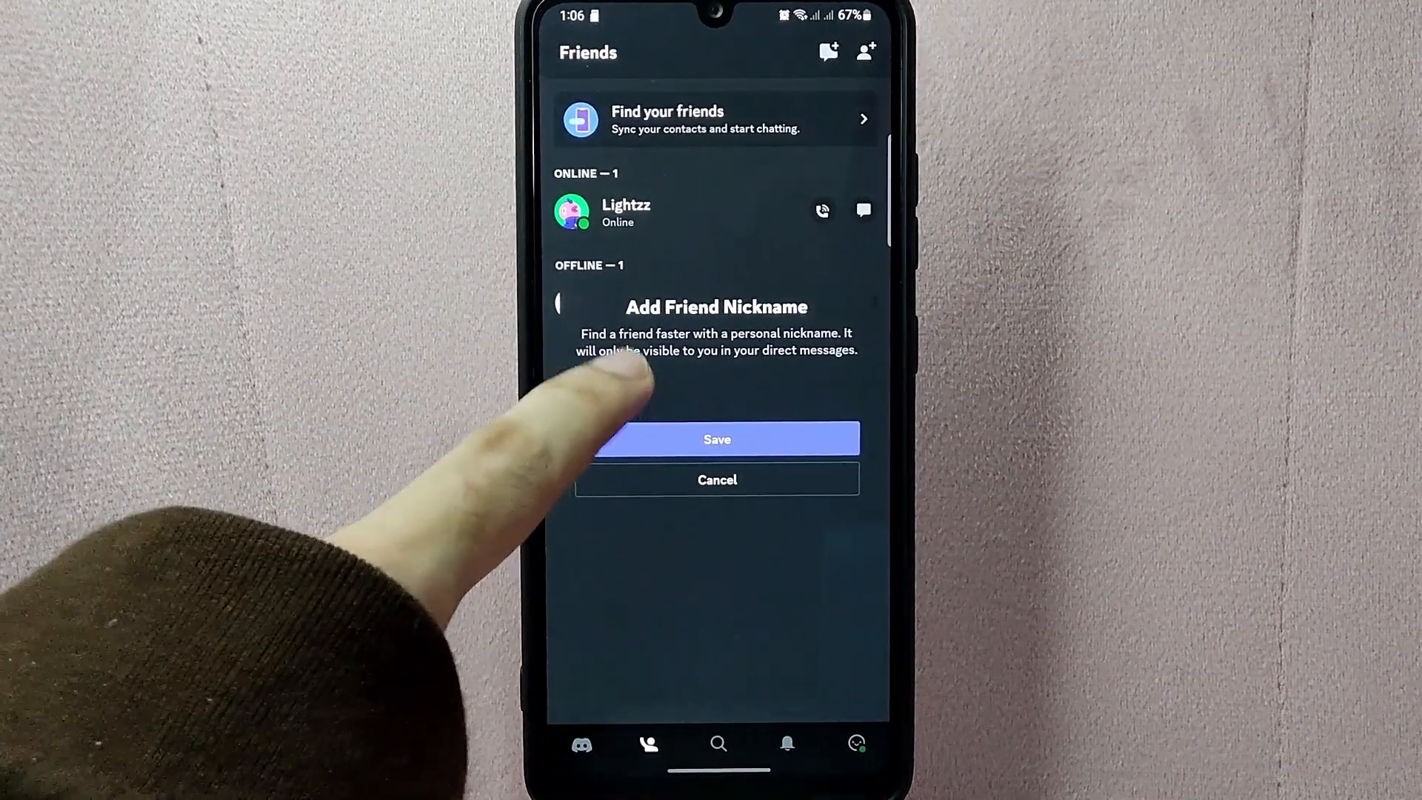
pyautogui.write('Best friend')
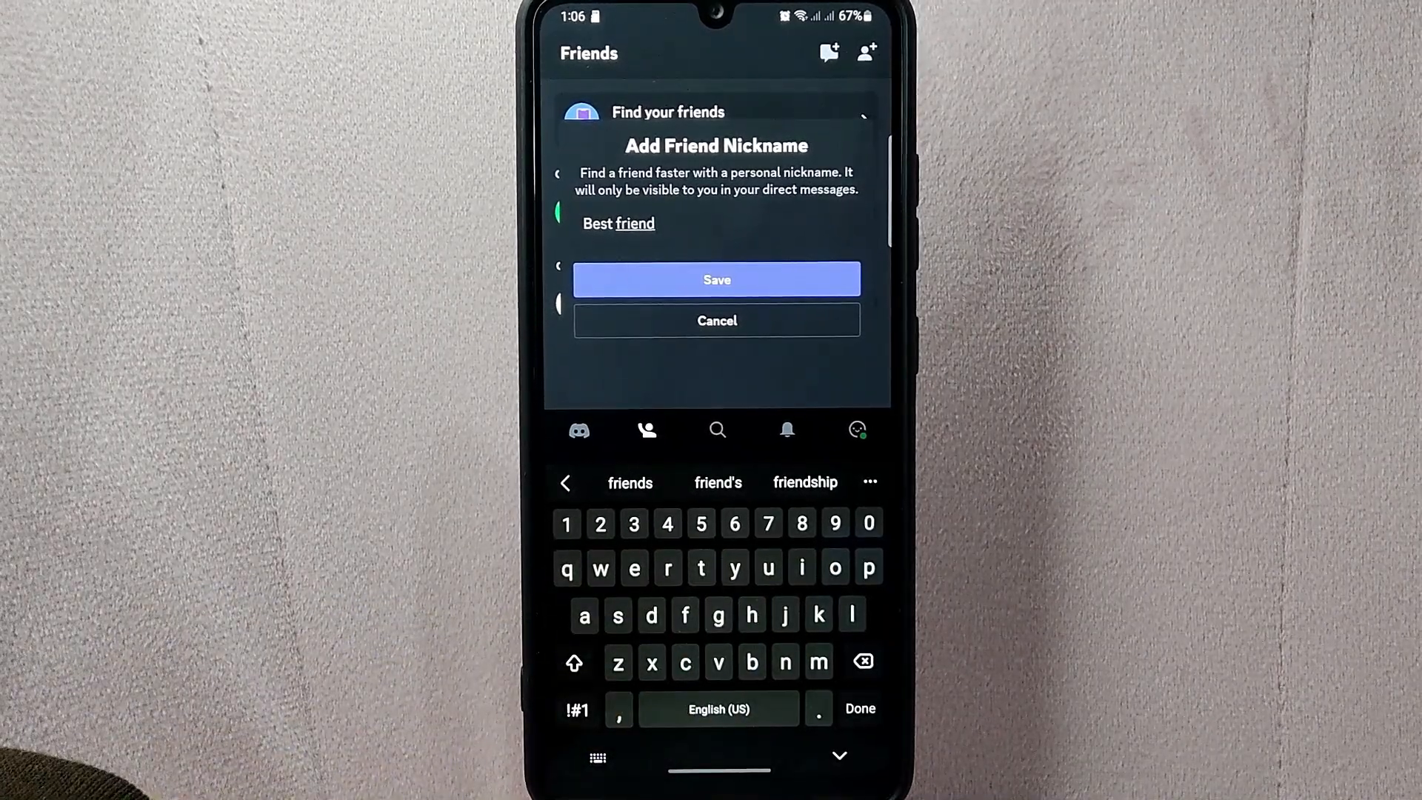
pyautogui.click(716, 279)
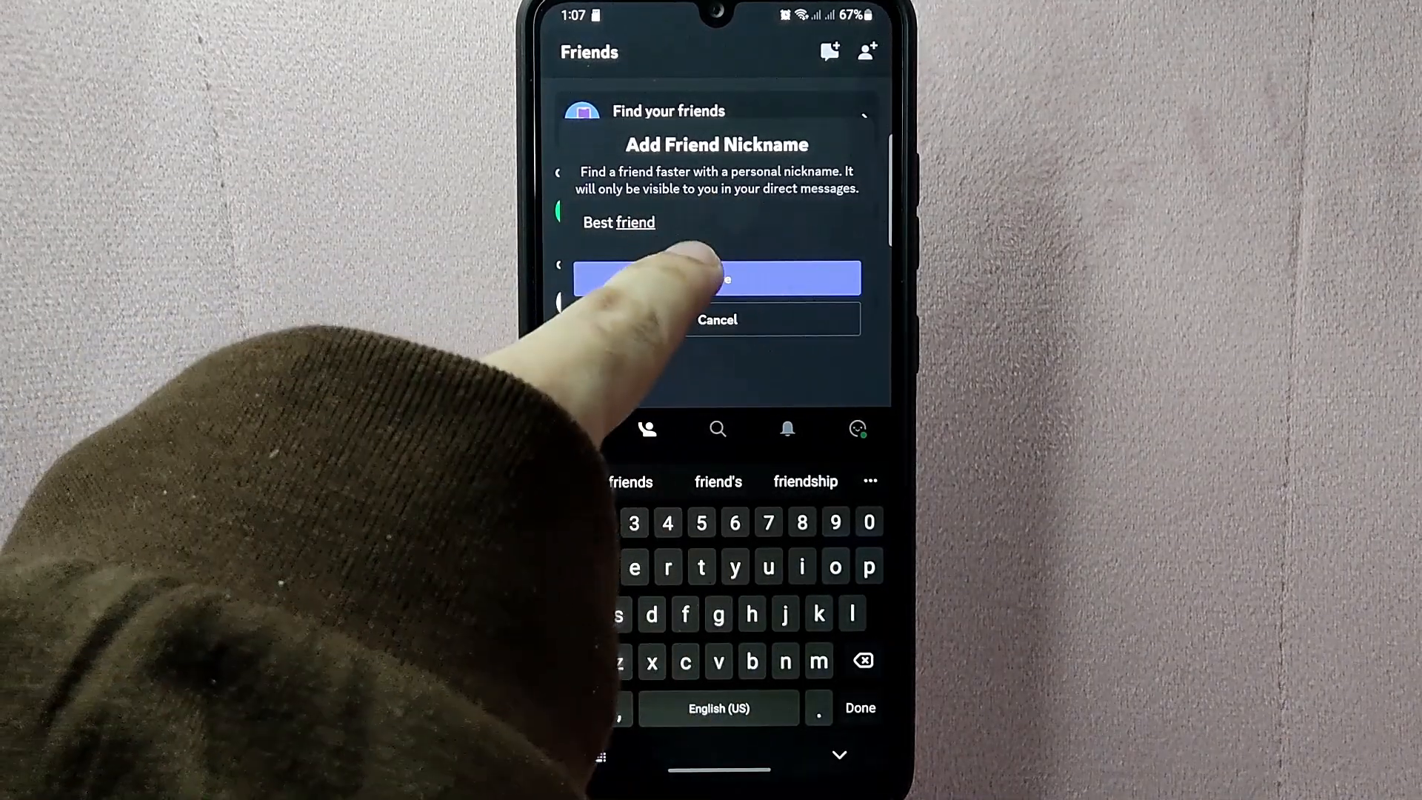